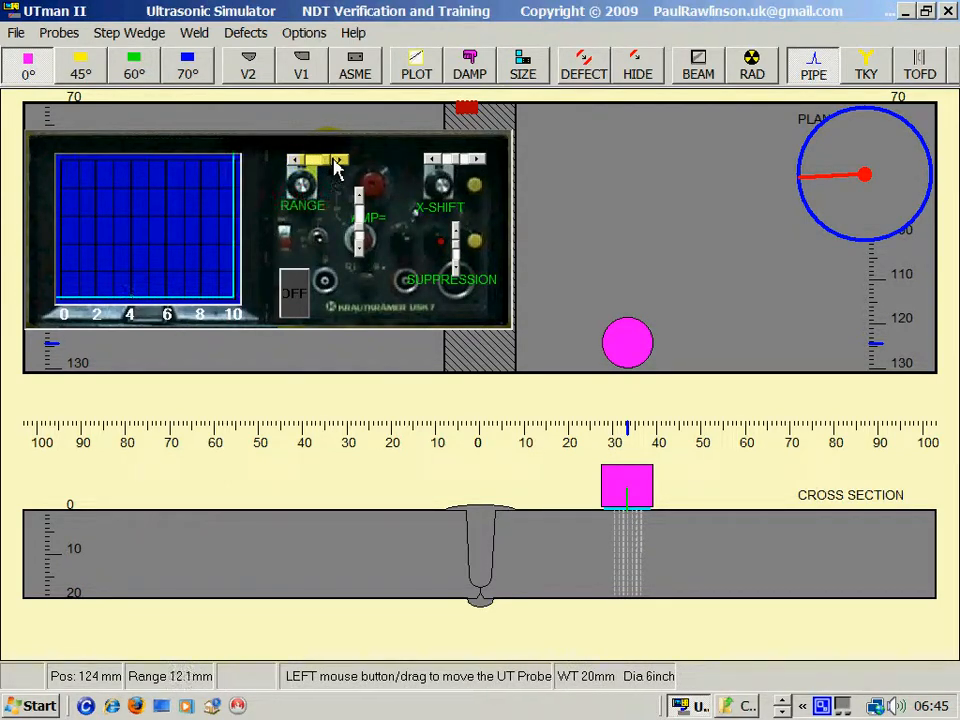
Lower the flaw detector Range in steps from full scale to about 80 mm
left_click(336, 160)
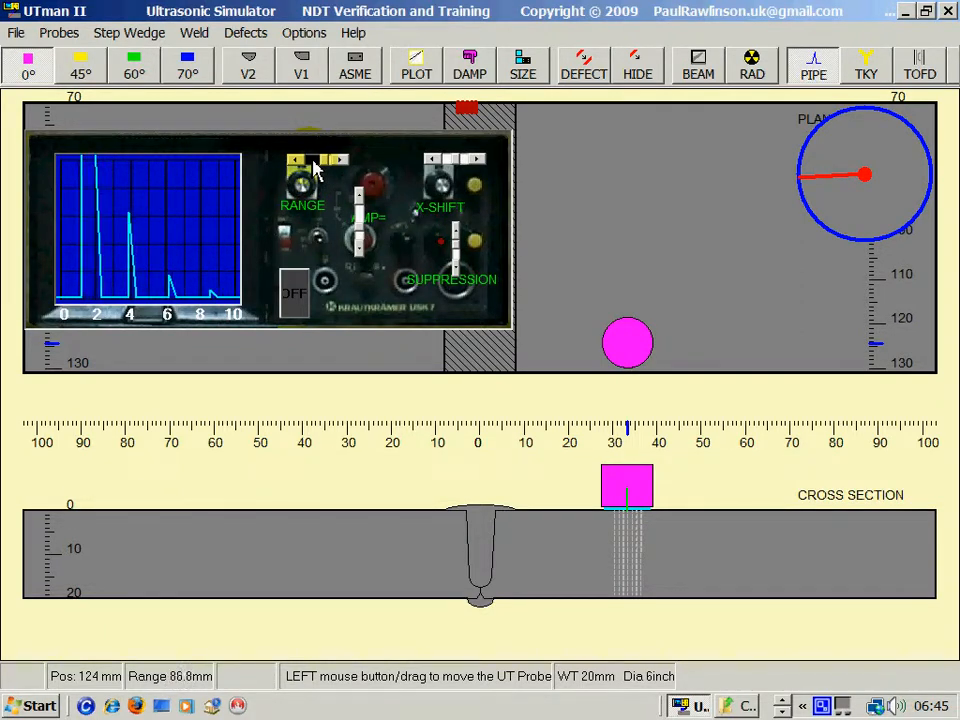
left_click(340, 160)
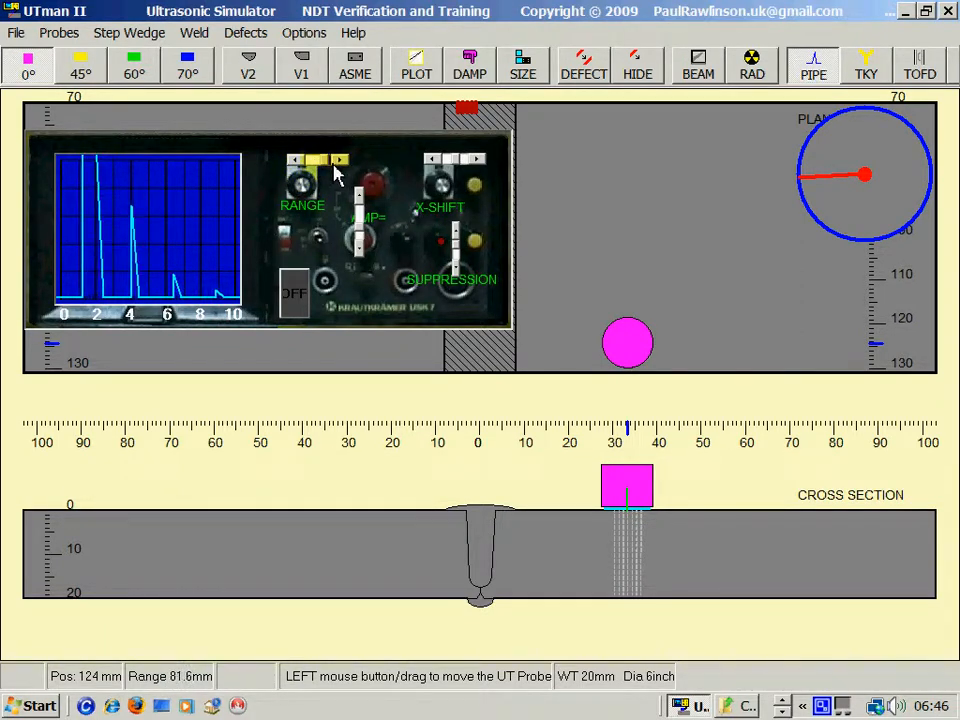
left_click(296, 160)
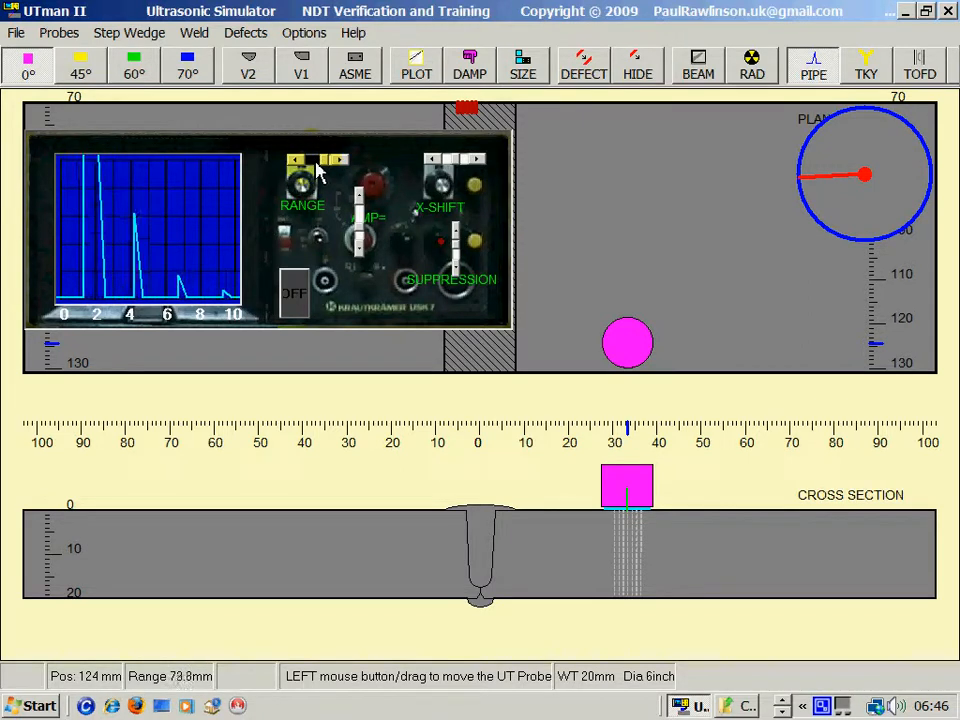
left_click(338, 160)
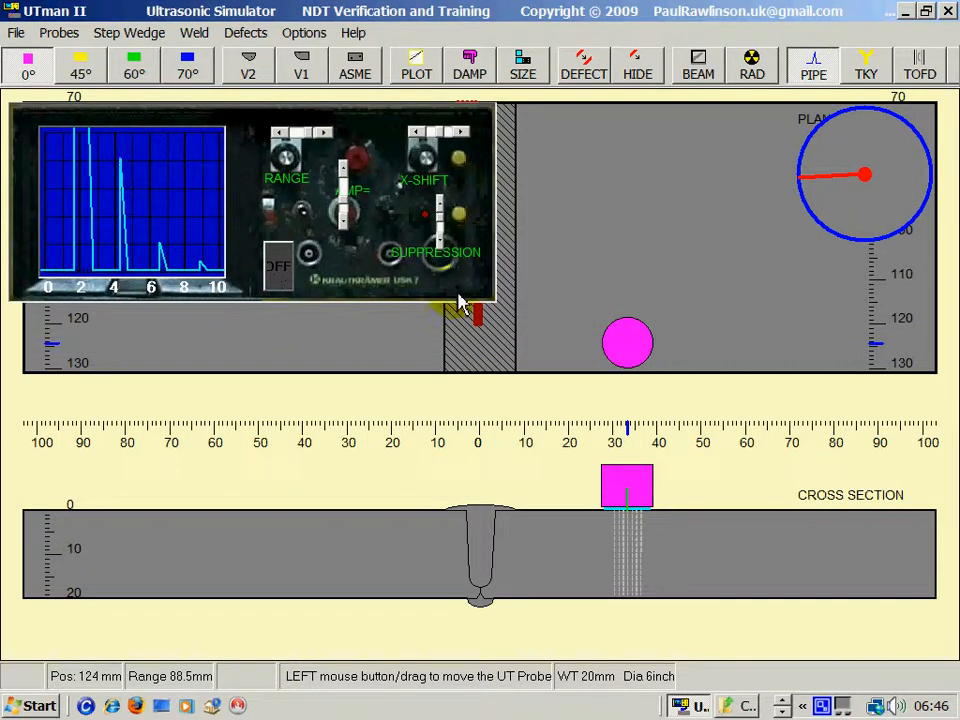
Move the flaw detector panel up toward the top-left of the window
left_click_drag(628, 488, 660, 488)
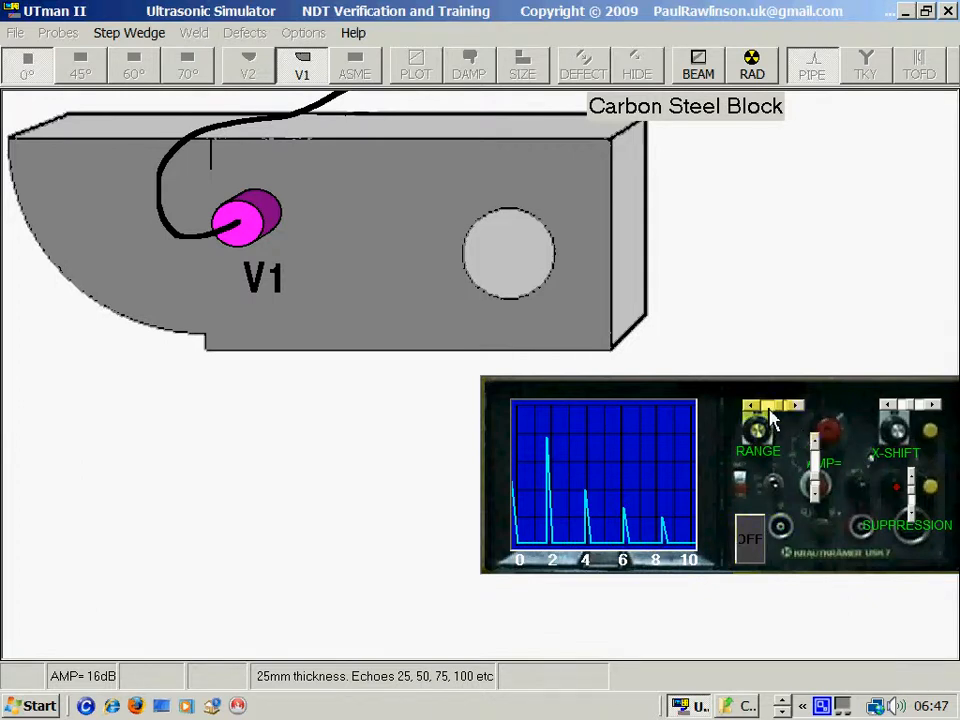
Calibrate the V1 block's 25 mm echoes to divisions 5 and 10, range about 50 mm
left_click(776, 404)
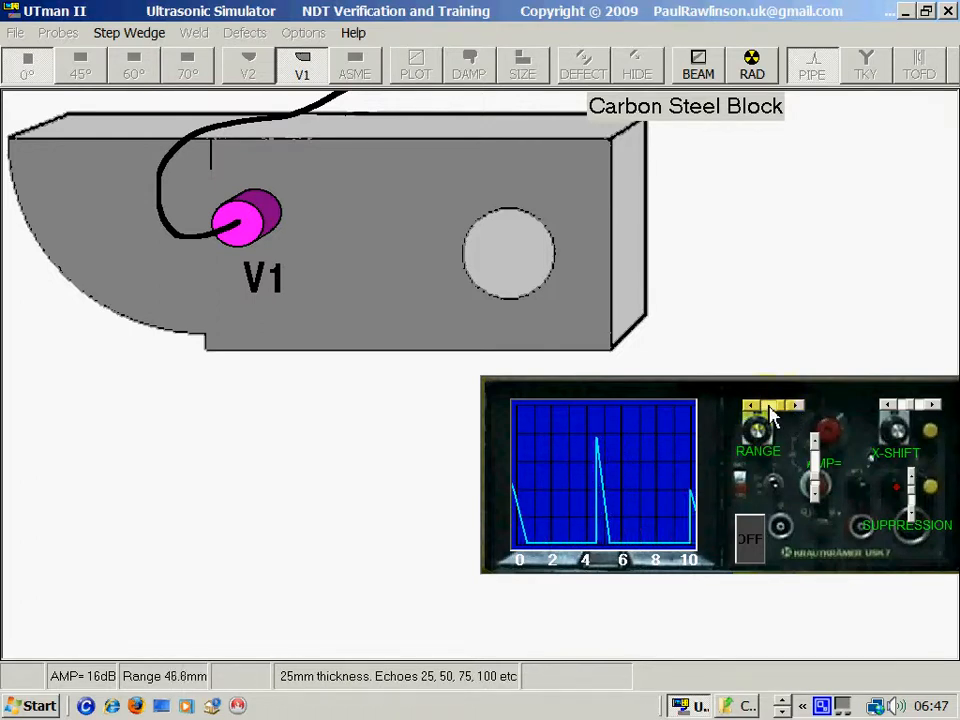
left_click(796, 404)
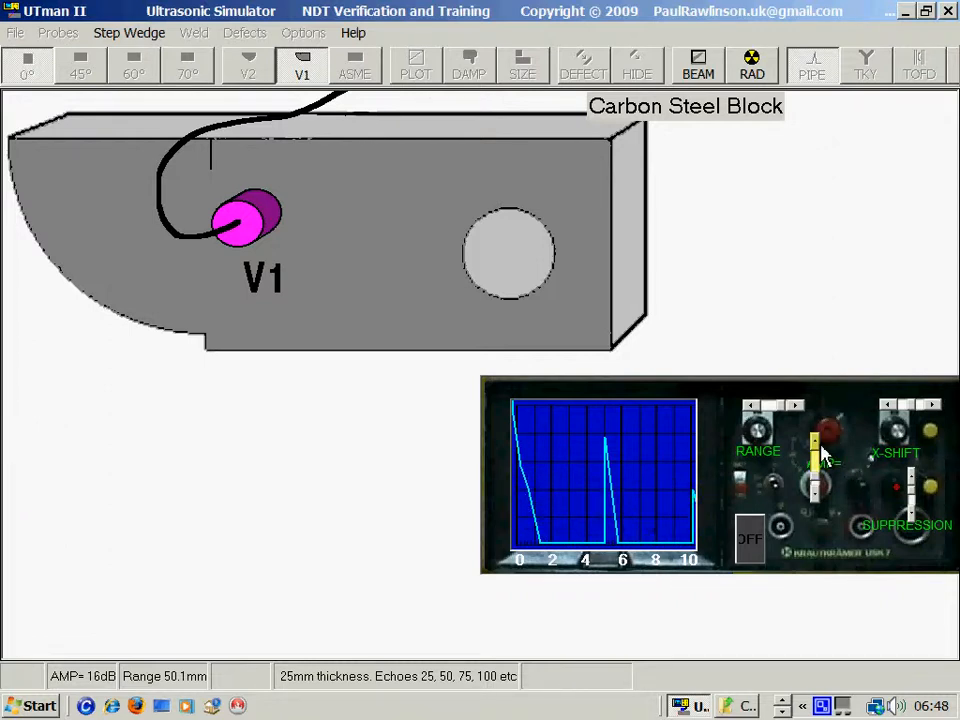
left_click(300, 64)
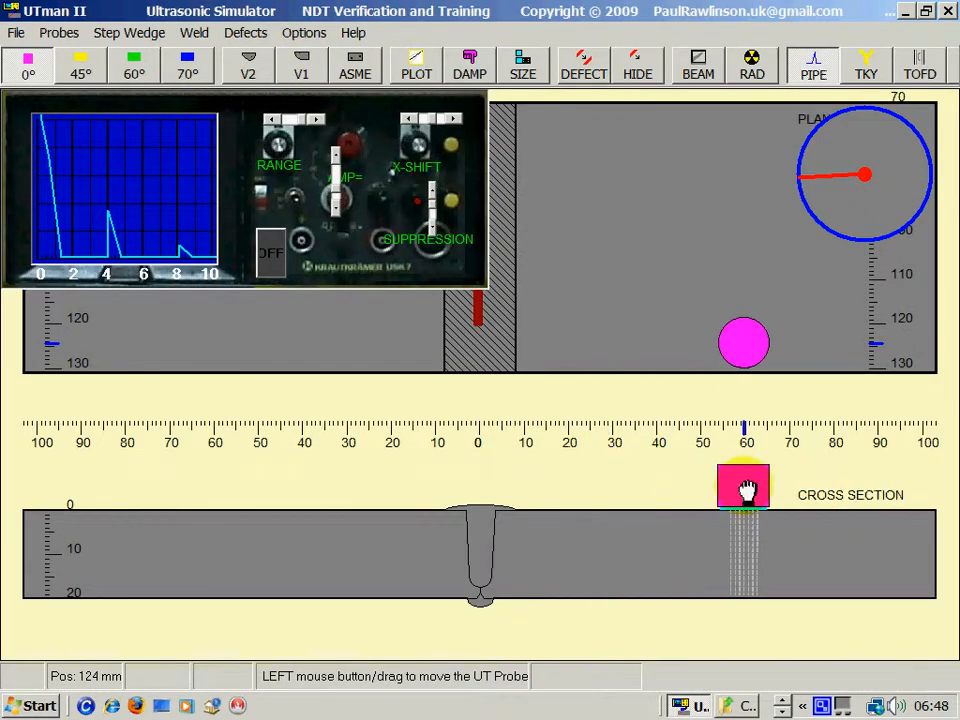
Place the 0° probe on the plate near 38 mm and read the back-wall echo
left_click_drag(744, 488, 652, 488)
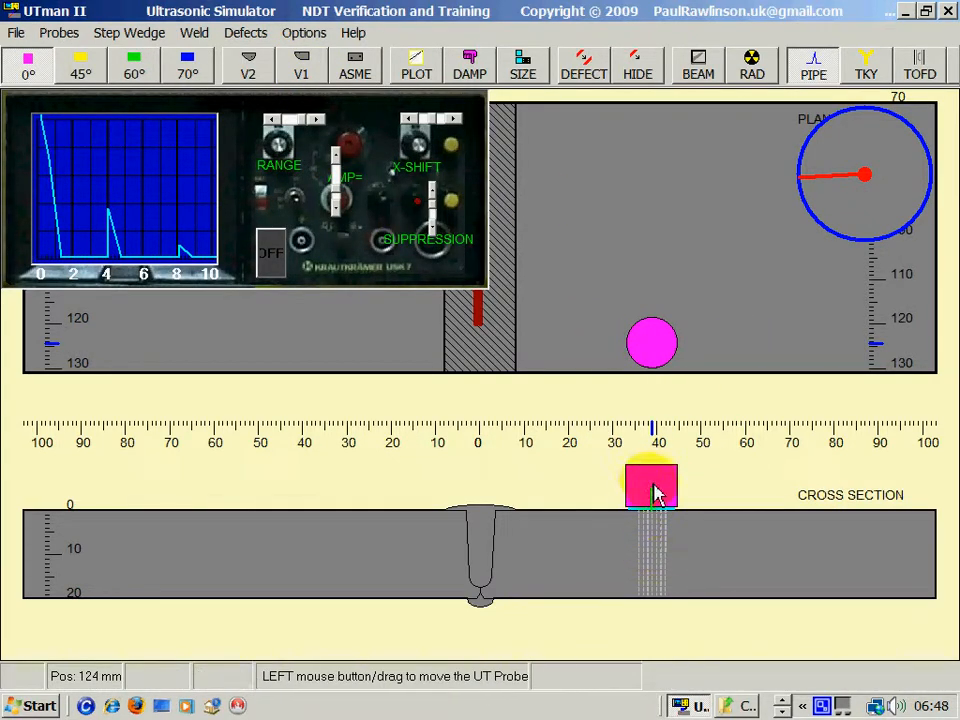
left_click_drag(652, 470, 644, 516)
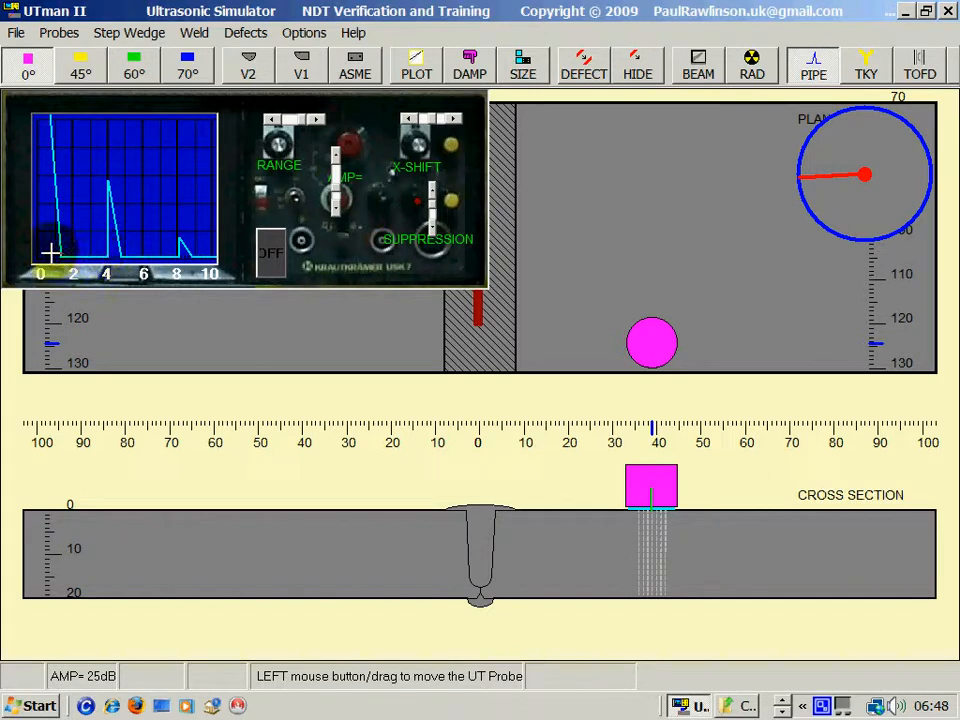
mouse_move(72, 148)
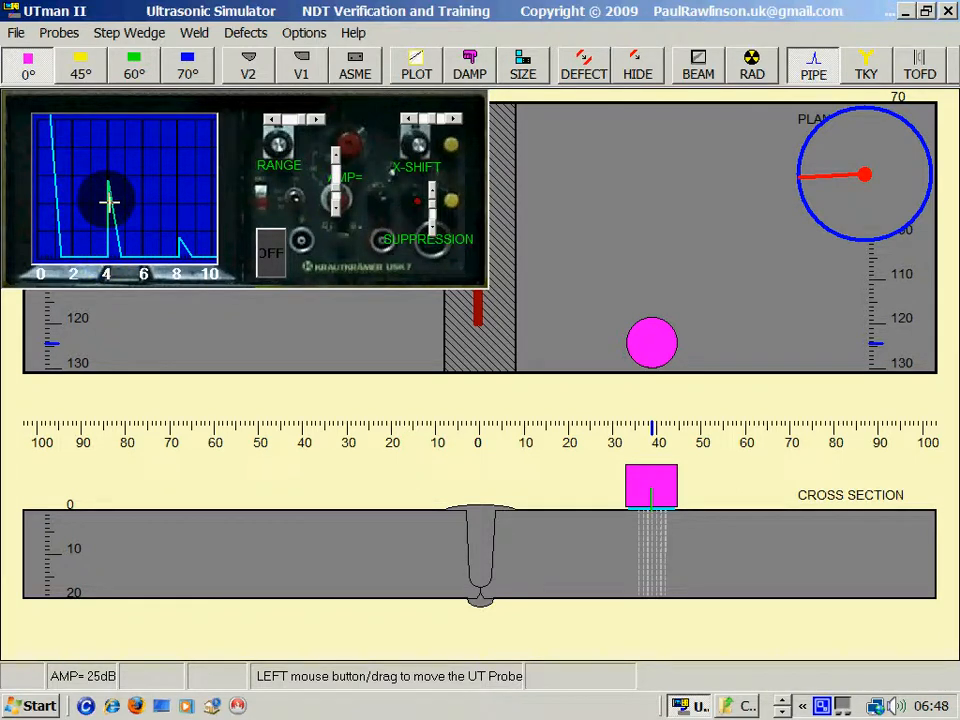
left_click(652, 564)
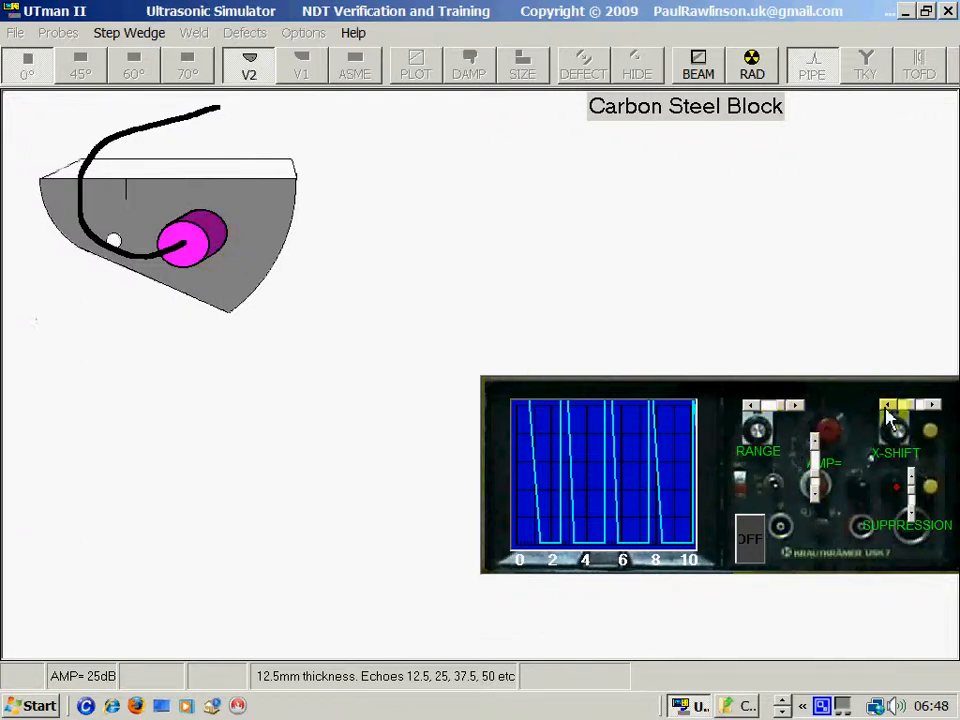
Lower the gain to about 11 dB on the V2 block and check echoes at 2.5, 5, 7.5
left_click_drag(816, 450, 818, 504)
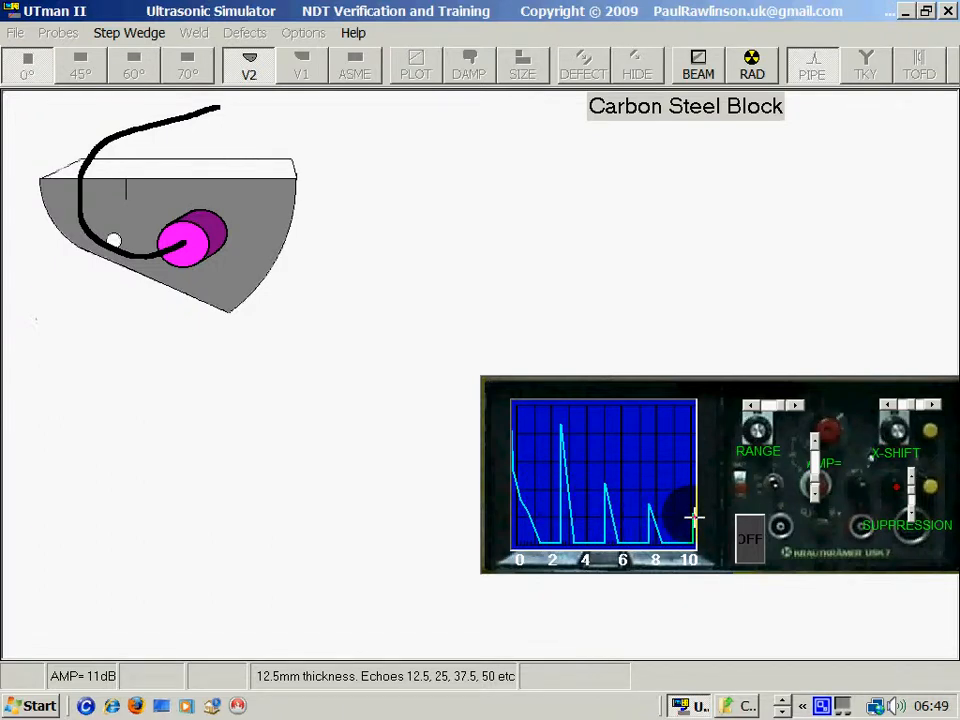
left_click(248, 64)
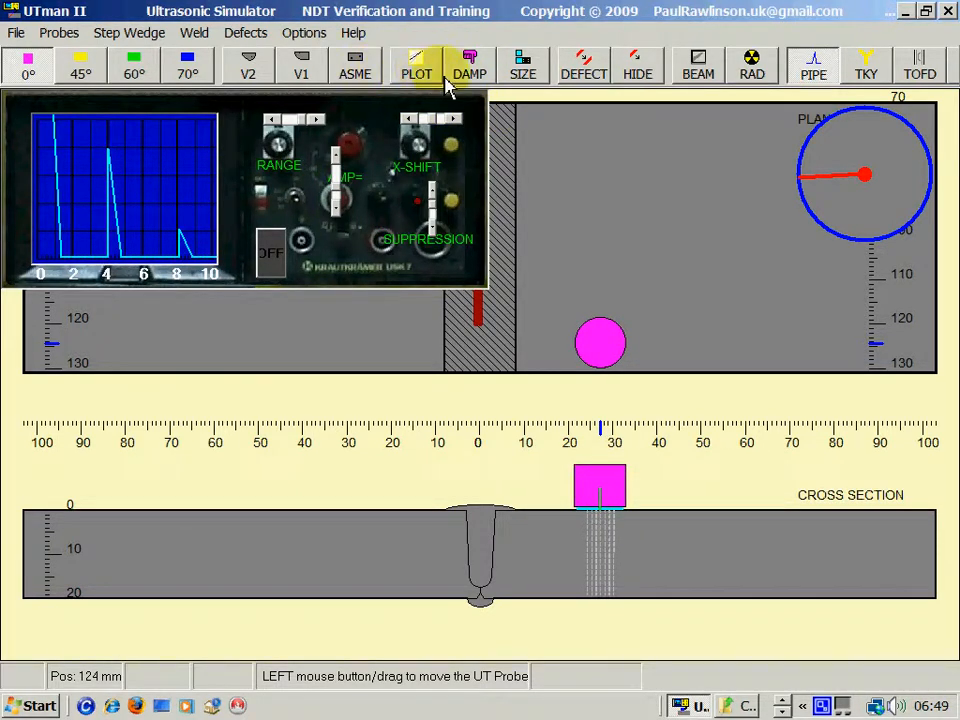
Draw a volumetric defect in the plate cross-section at about 9.6 mm depth
left_click(584, 64)
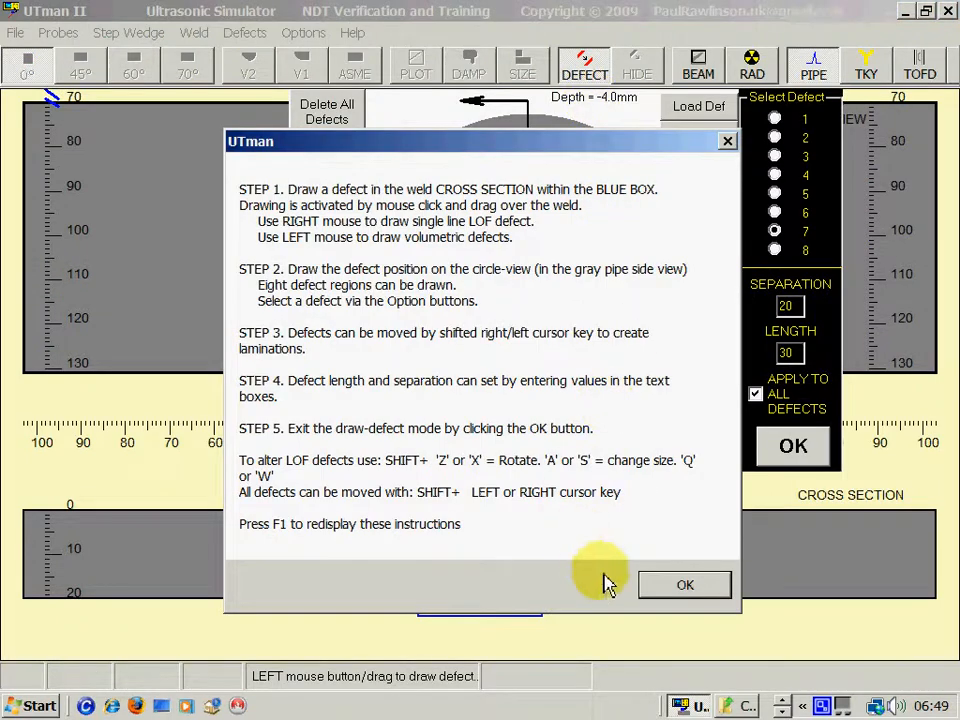
left_click(684, 584)
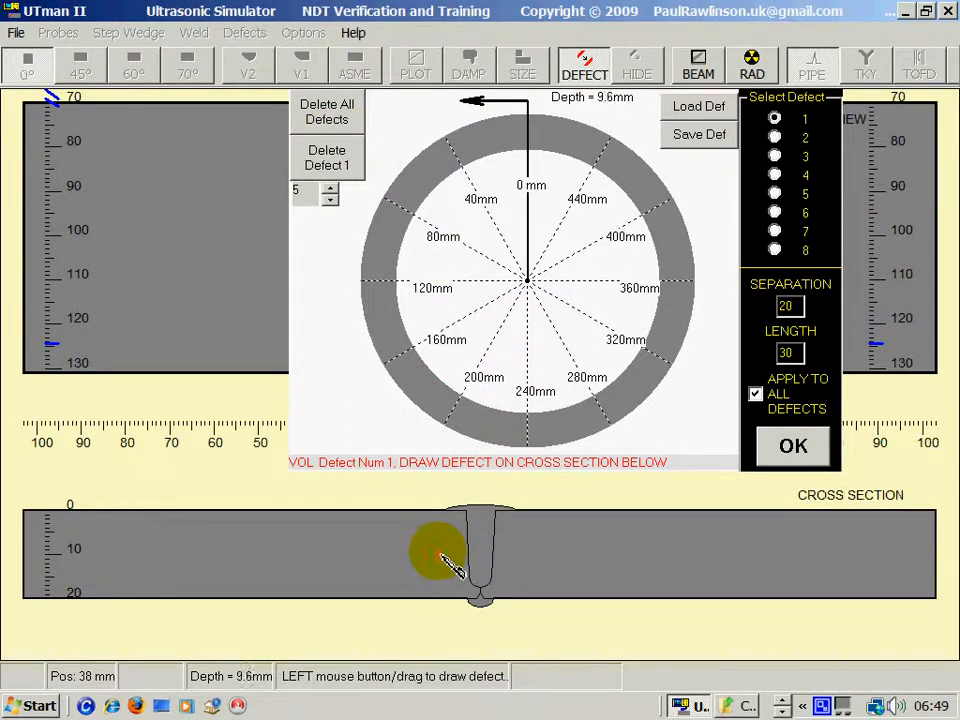
left_click_drag(440, 552, 544, 552)
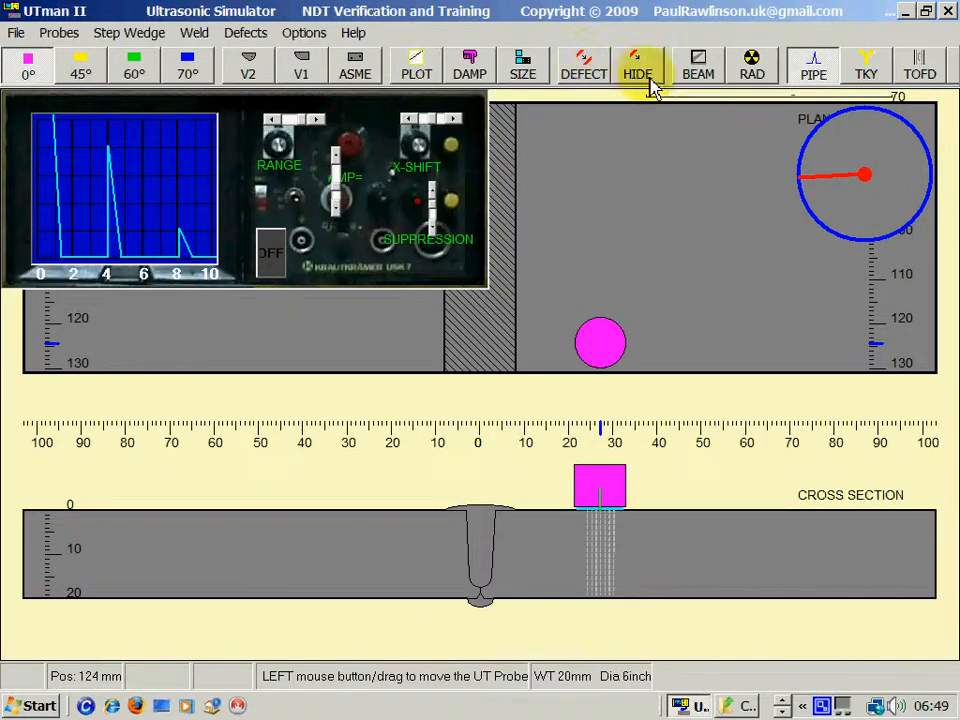
Reveal the drawn lamination and scan the probe across and back over it
left_click(752, 64)
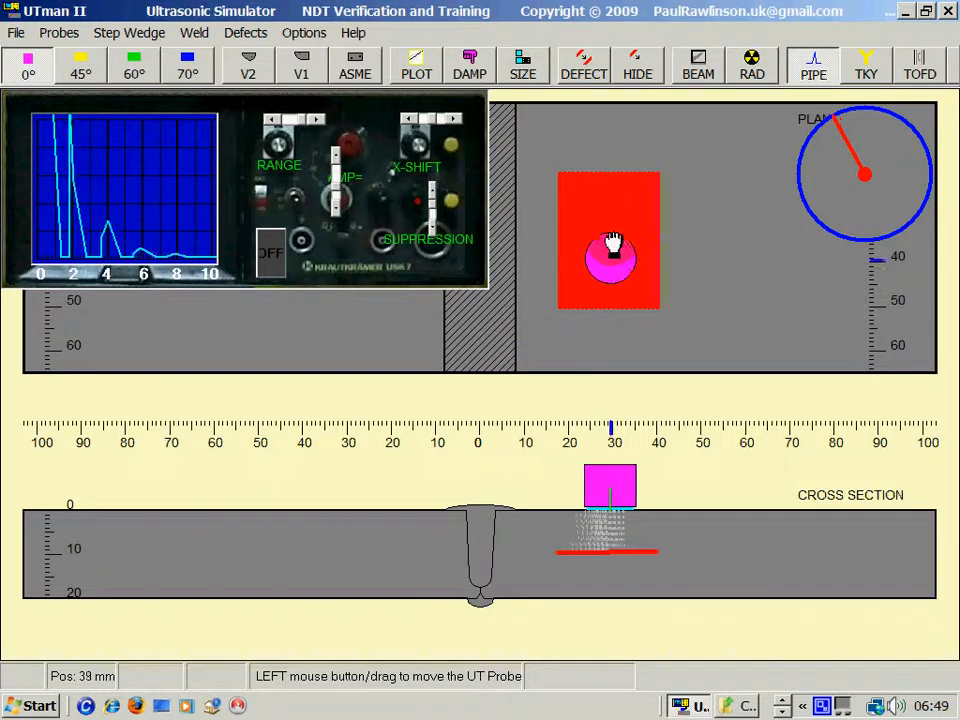
left_click_drag(610, 256, 700, 244)
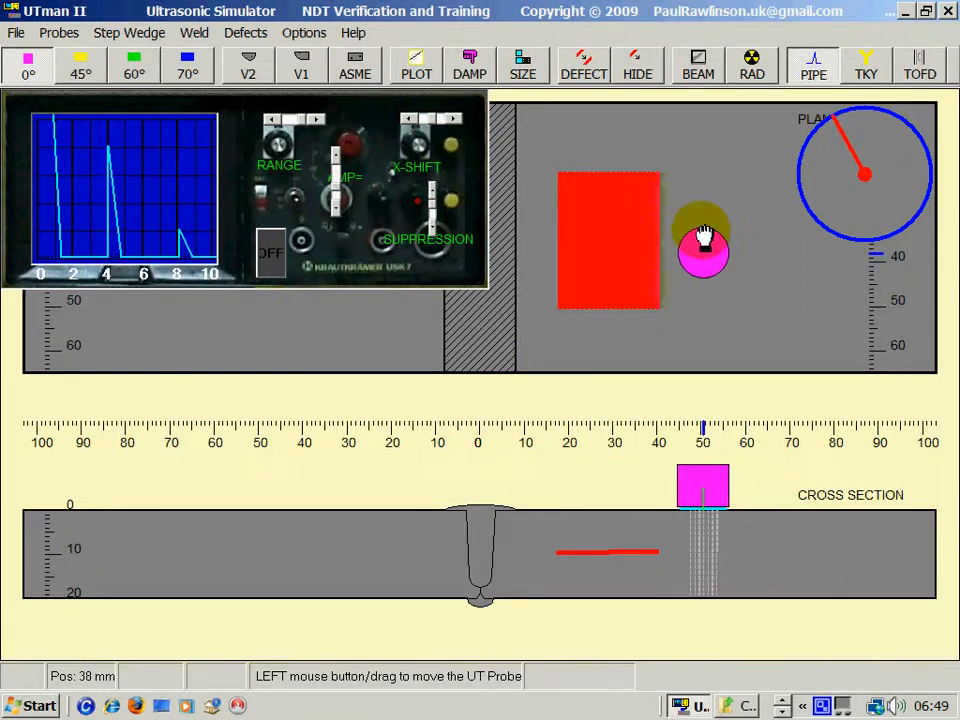
left_click_drag(704, 244, 624, 220)
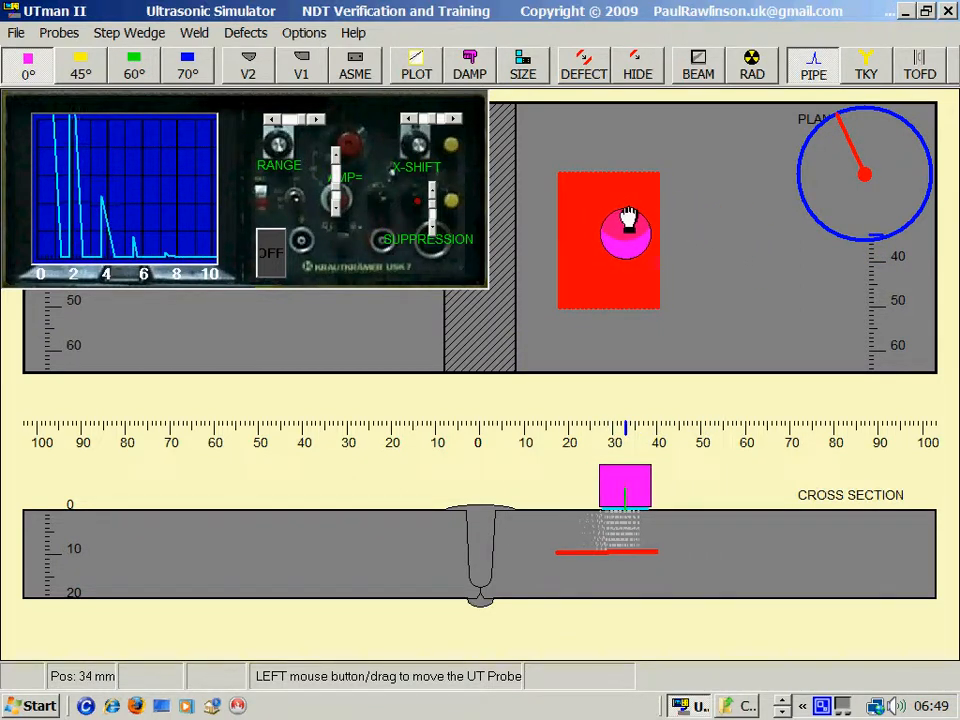